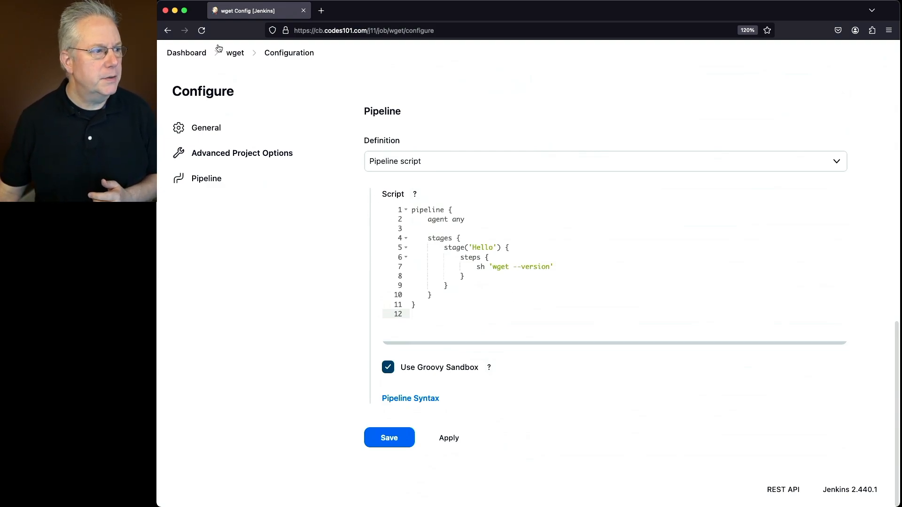
# Step: Save the wget --version pipeline and run build #1 of the wget job
pyautogui.click(390, 438)
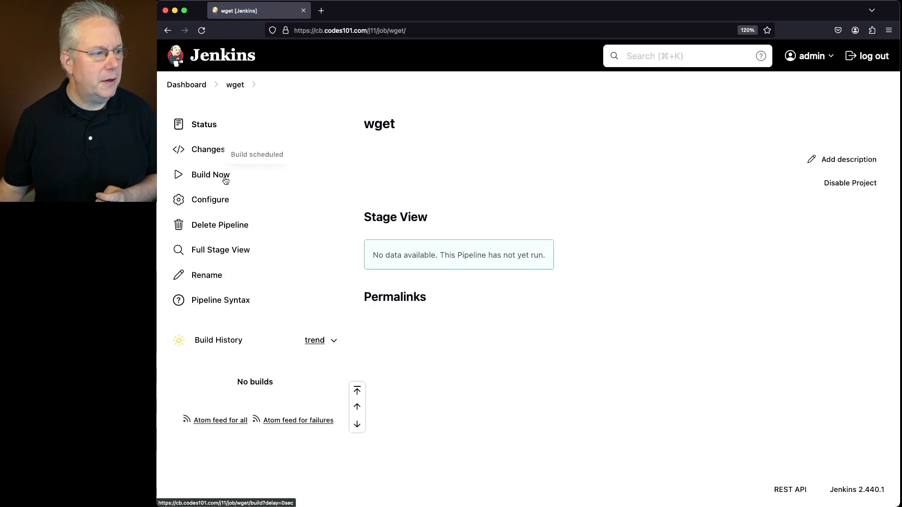
pyautogui.click(210, 175)
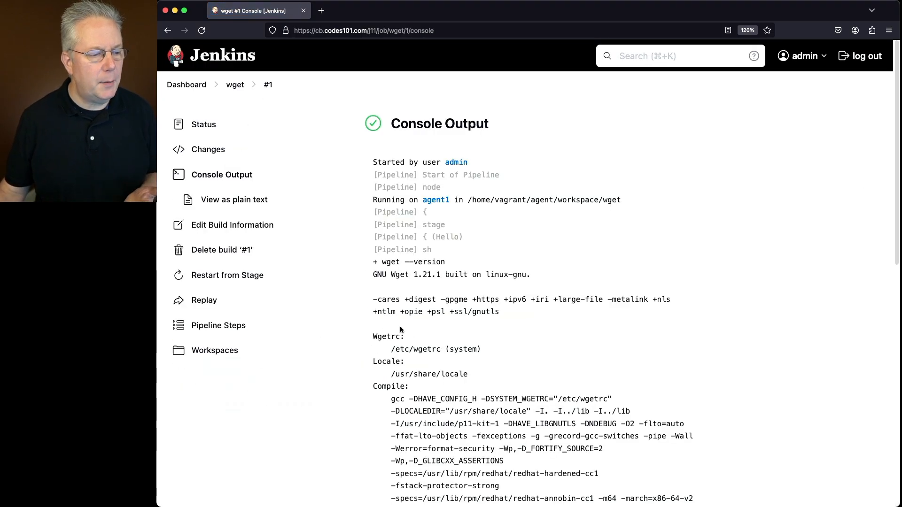
pyautogui.scroll(-3)
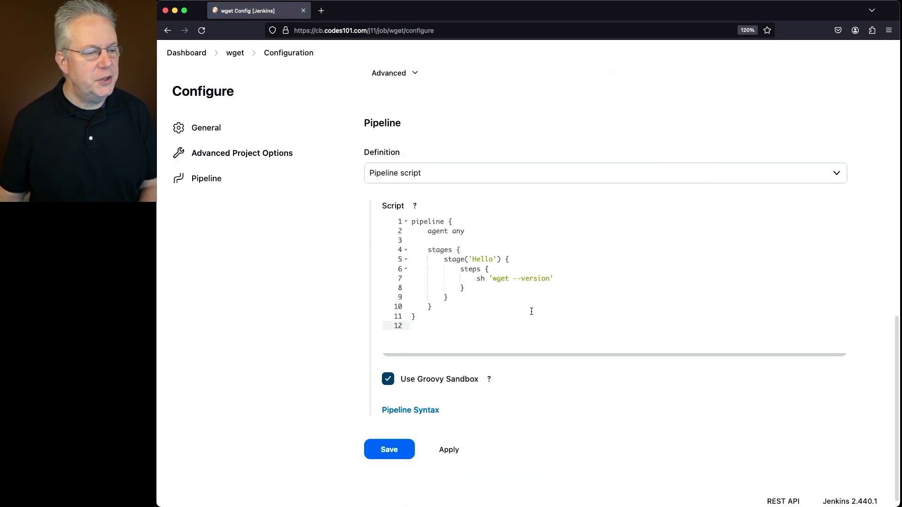
pyautogui.click(554, 278)
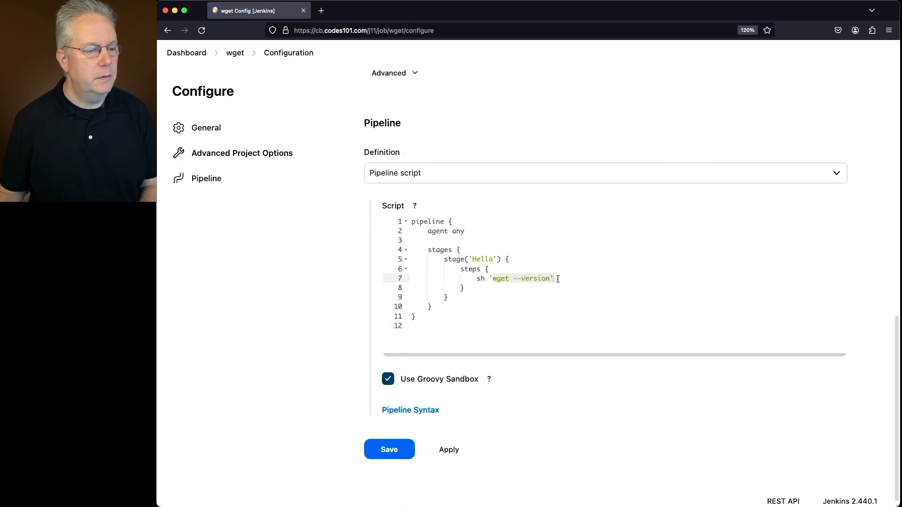
pyautogui.write('wget --post-data=""  http://192.168.1.61:10080/')
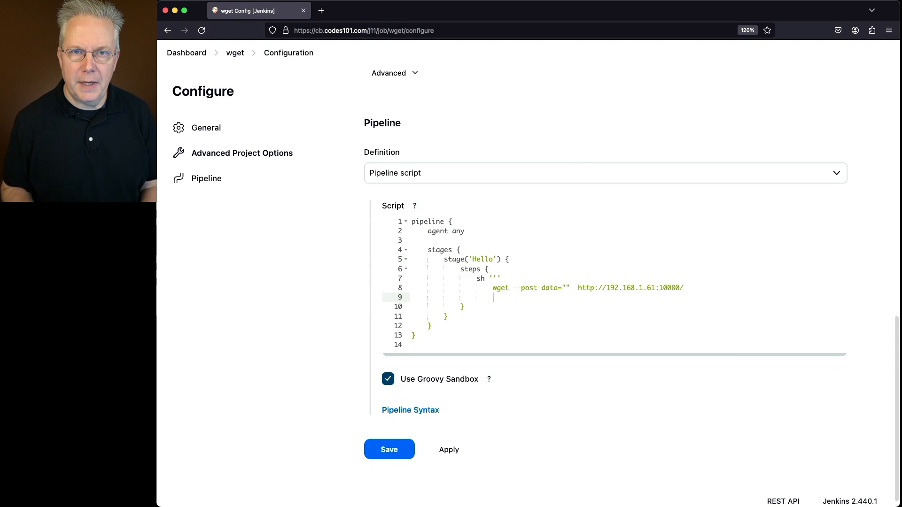
pyautogui.write('cat')
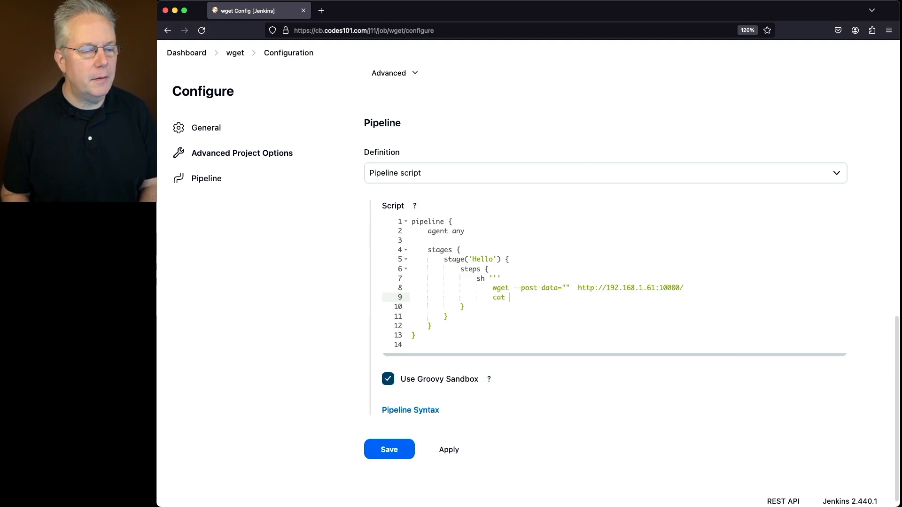
pyautogui.write('inde')
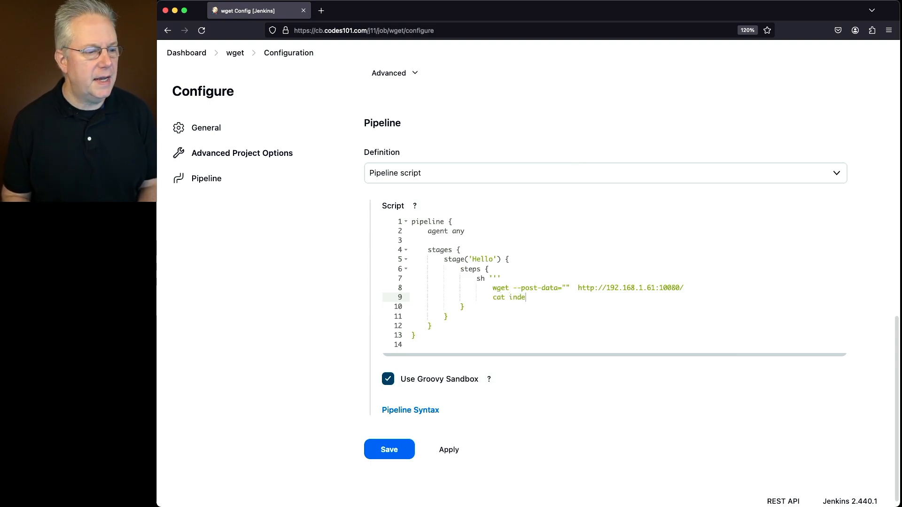
pyautogui.write('x.html')
pyautogui.write("'''")
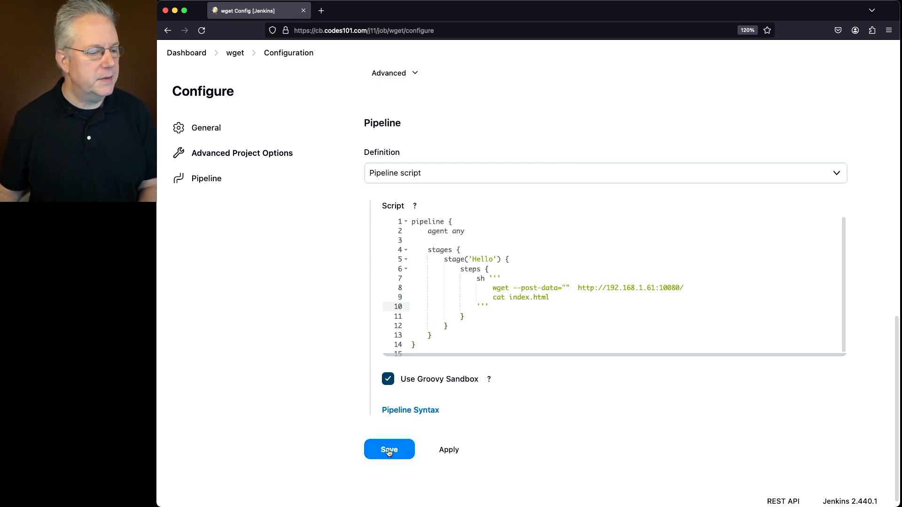
pyautogui.click(389, 449)
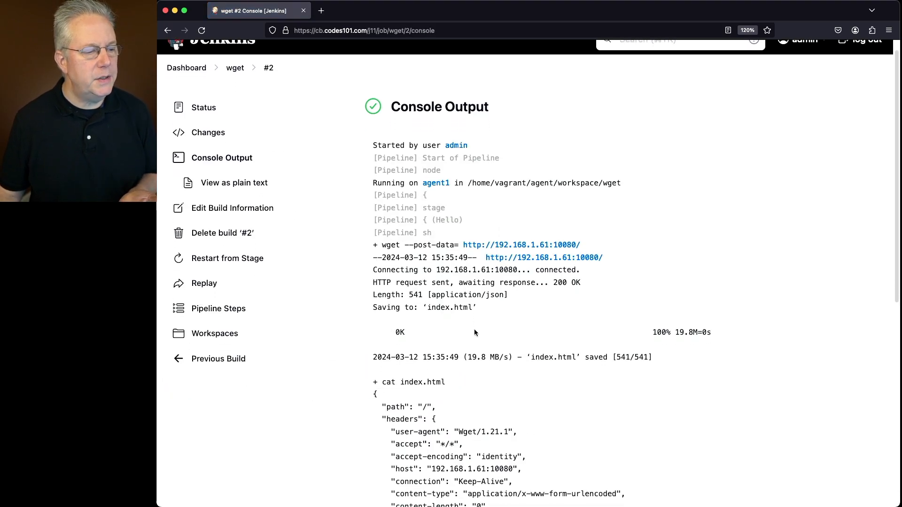
# Step: Scroll build #2's console output to the index.html JSON and the Finished: SUCCESS line
pyautogui.scroll(-3)
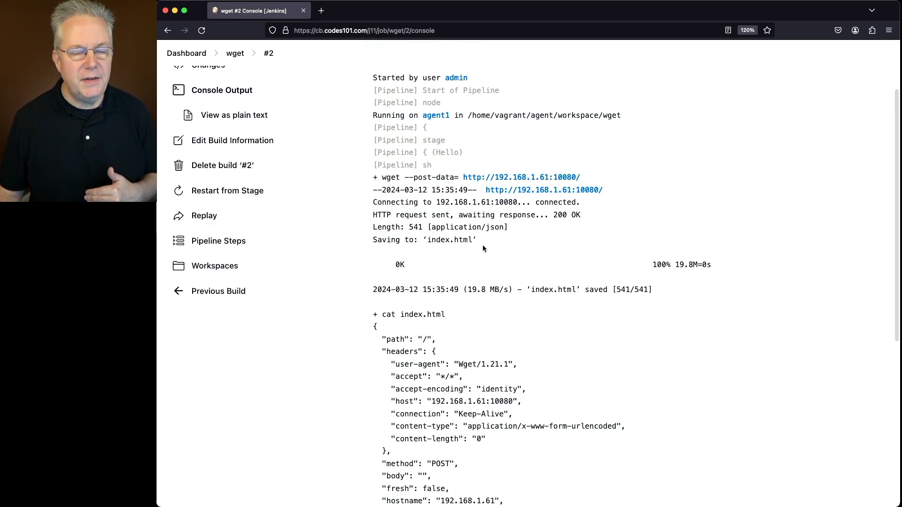
pyautogui.scroll(-3)
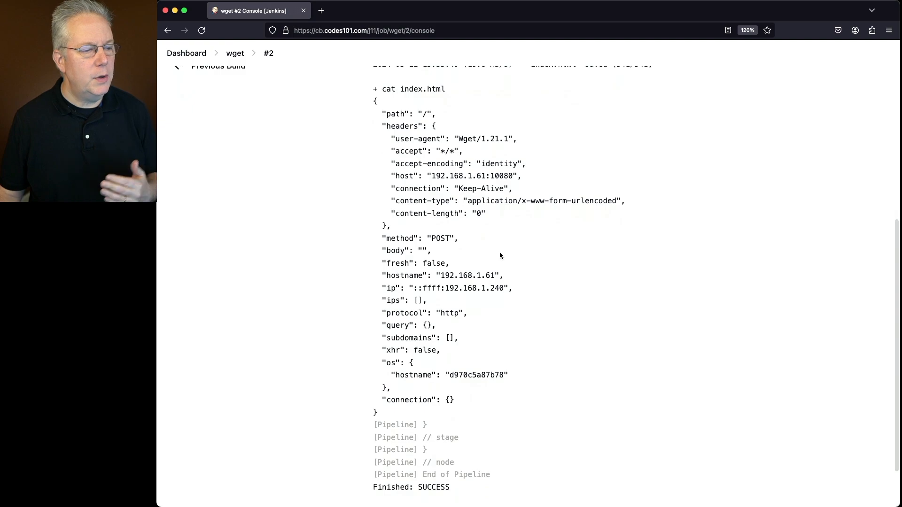